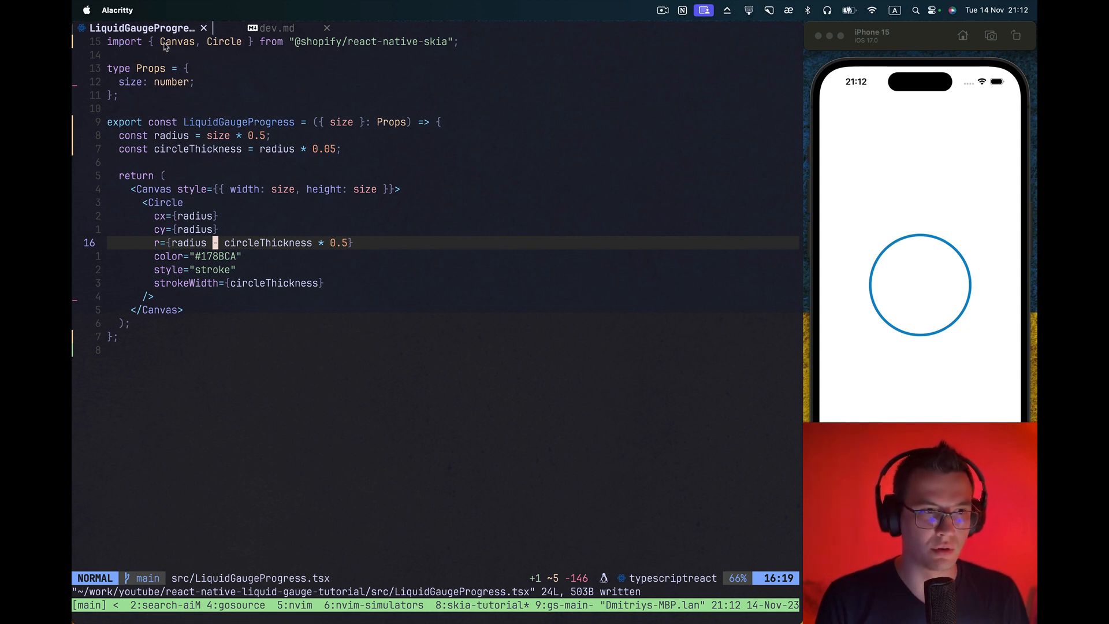
mouse_move(396, 52)
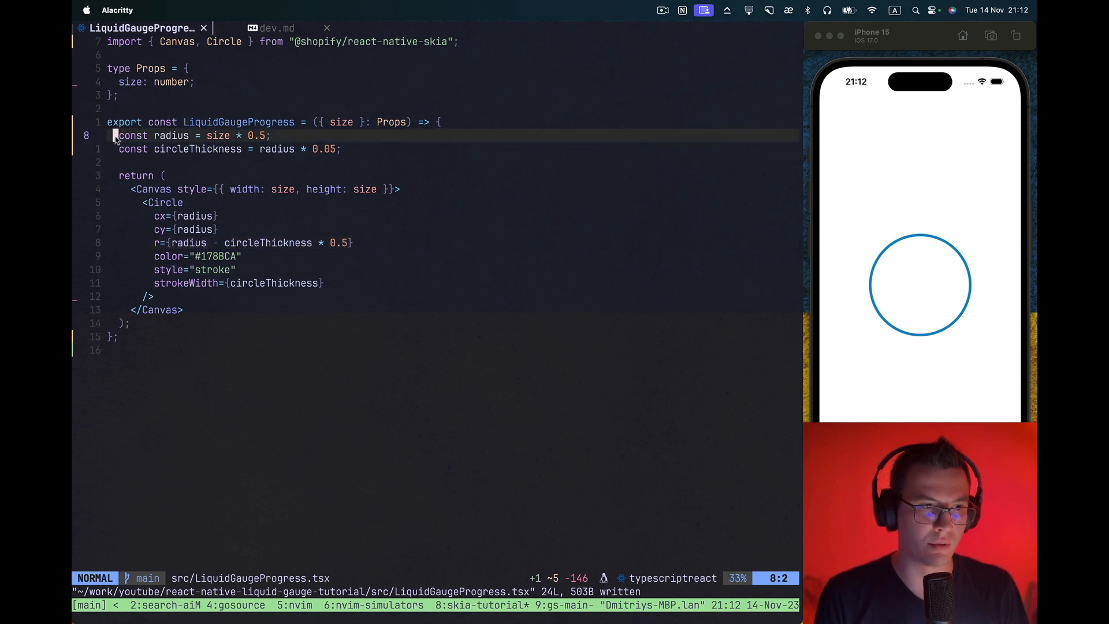
Select the outline circle's radius expression to review and change it to r={radius}
key("V")
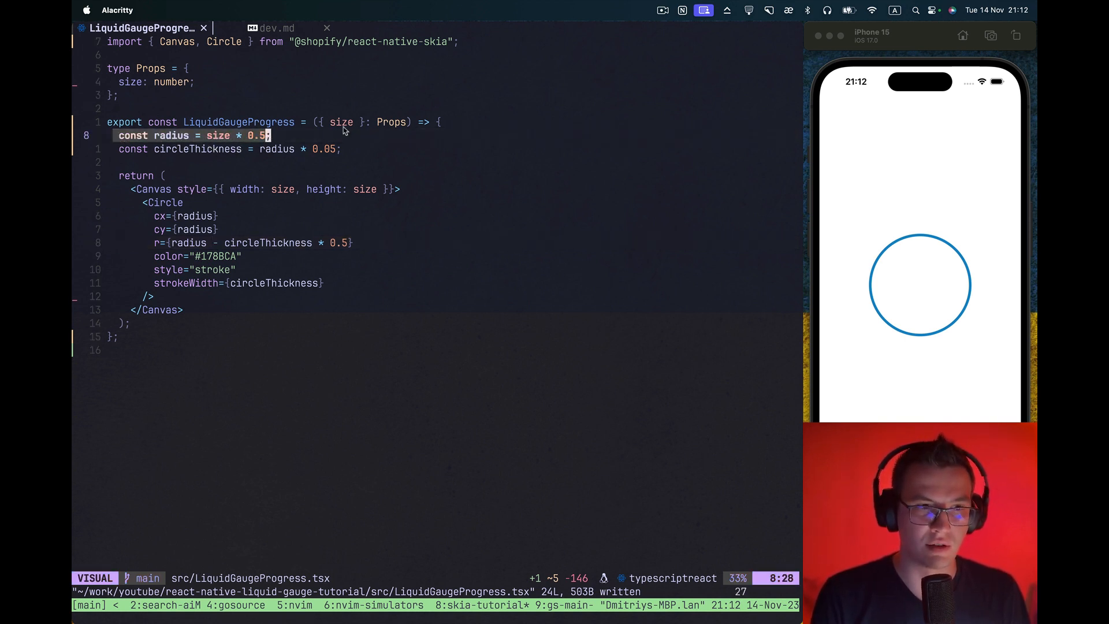
mouse_move(857, 259)
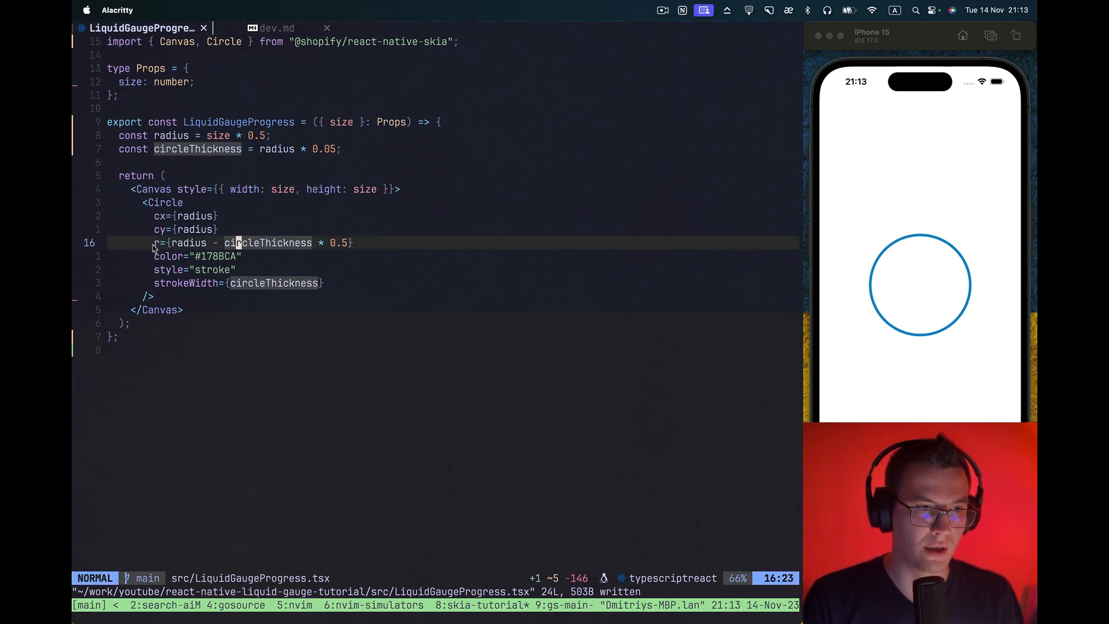
key("v")
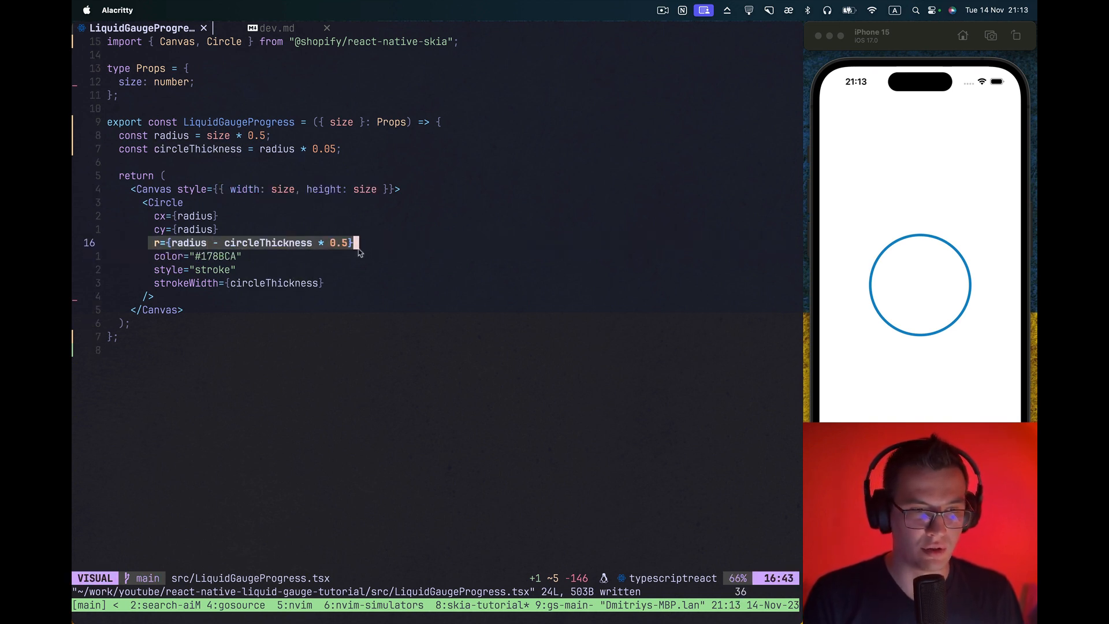
key("Escape")
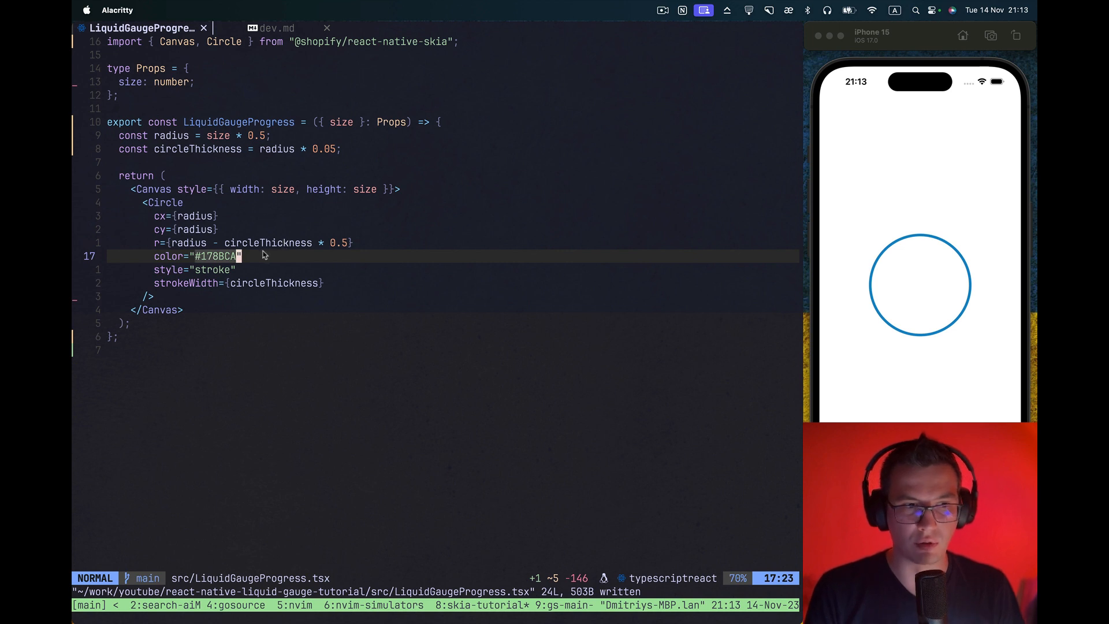
mouse_move(266, 165)
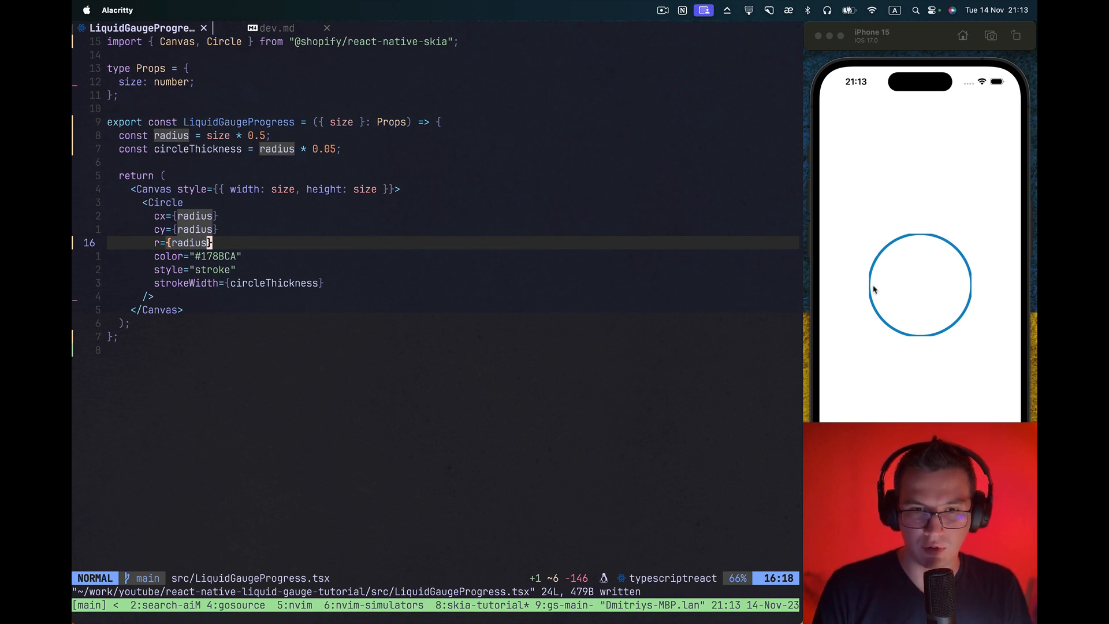
mouse_move(318, 297)
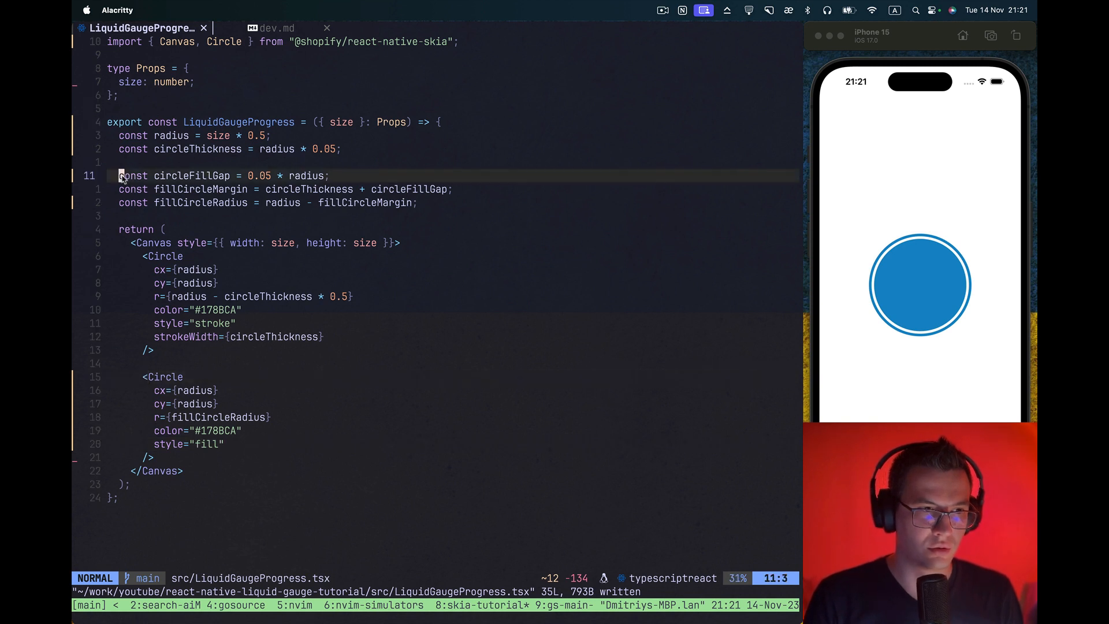
Highlight the circleFillGap constant and move on to the fill circle margin
key("V")
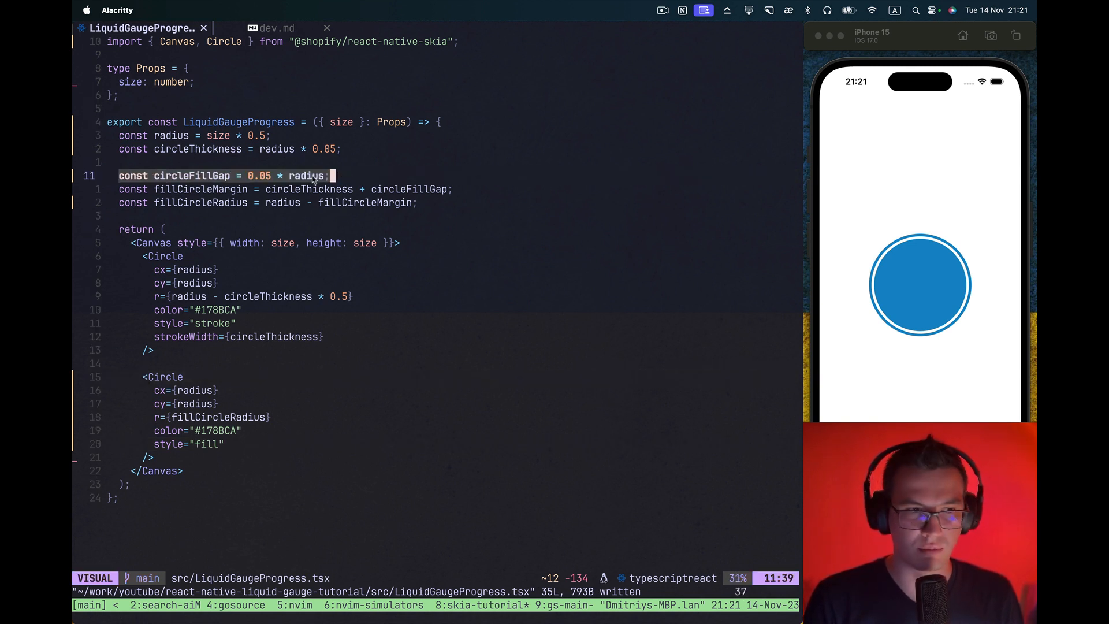
key("Escape")
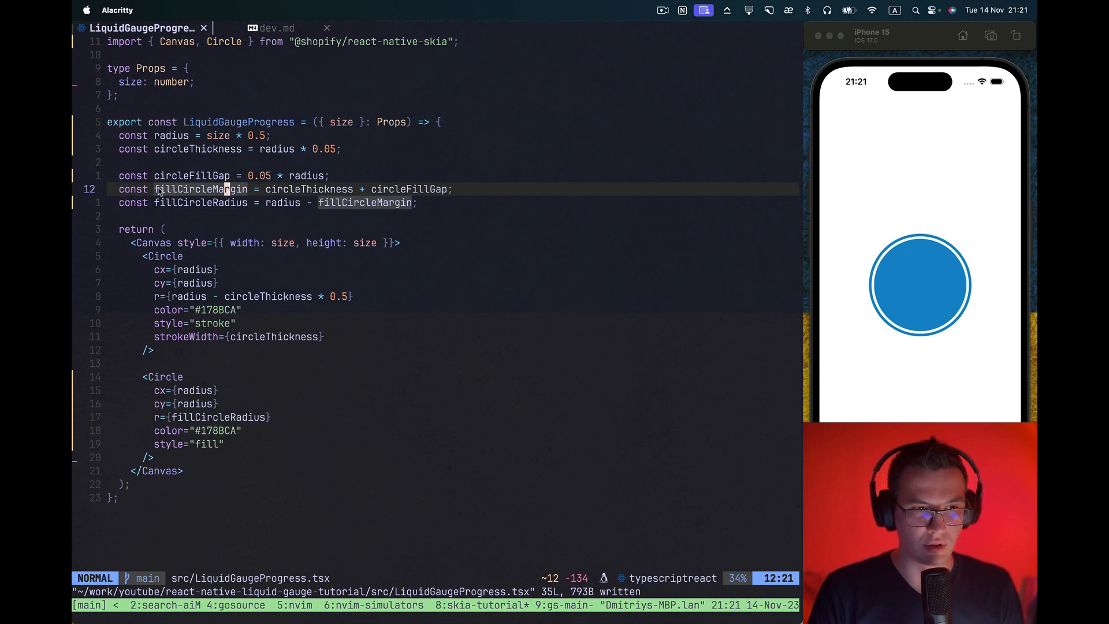
mouse_move(871, 284)
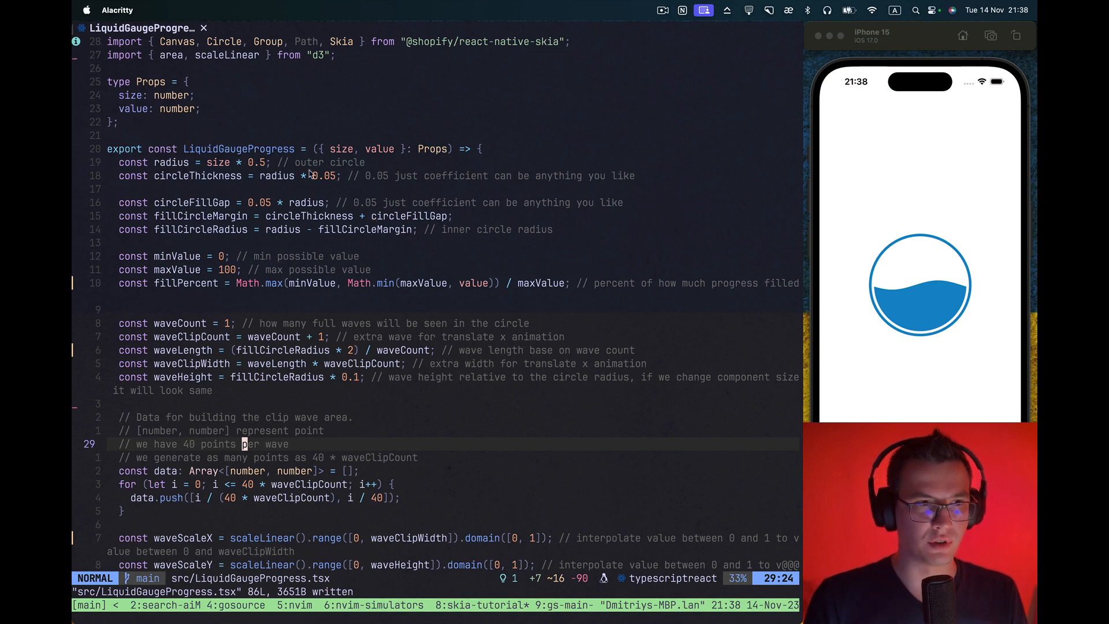
Scroll down through the d3 wave path and Group clip code
scroll("down", 3)
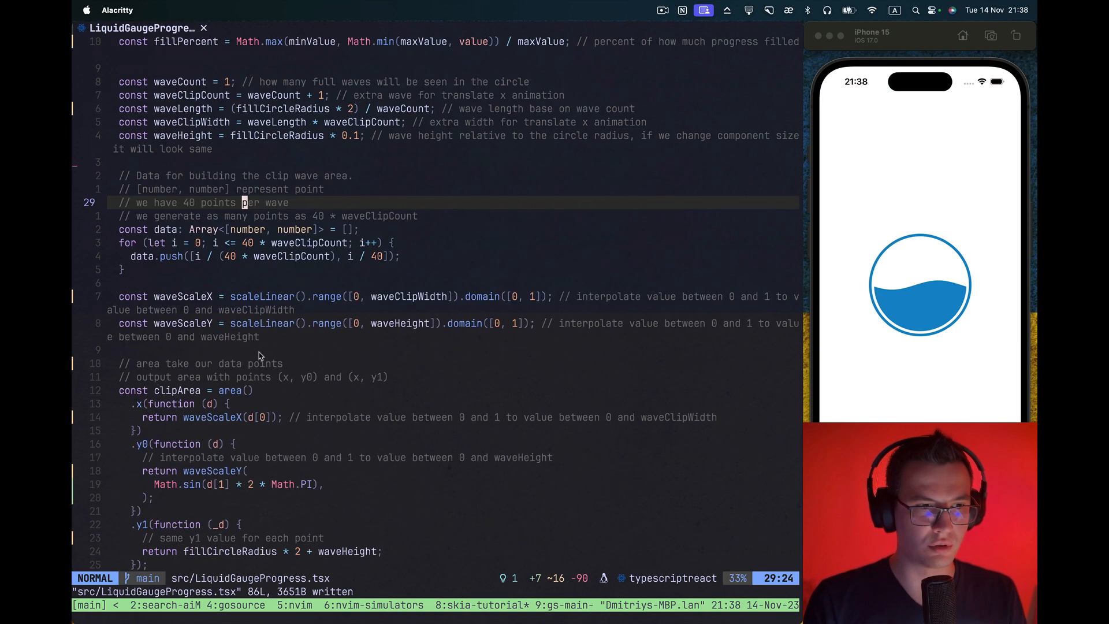
scroll("down", 3)
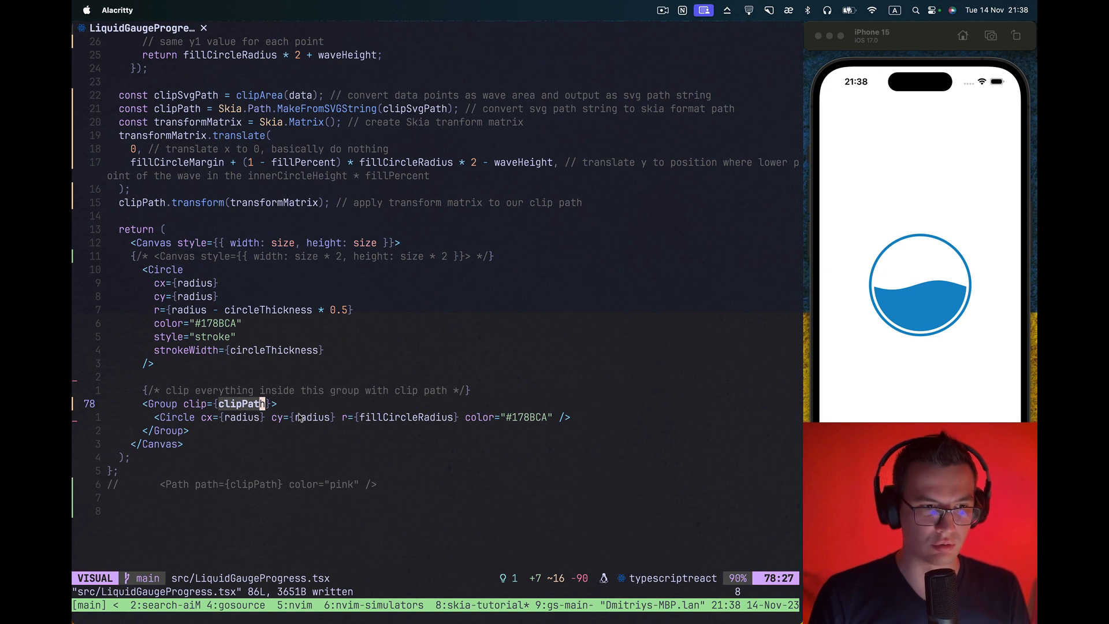
Use the size * 2 canvas style, move the pink clipPath Path inside, and save
key("Escape")
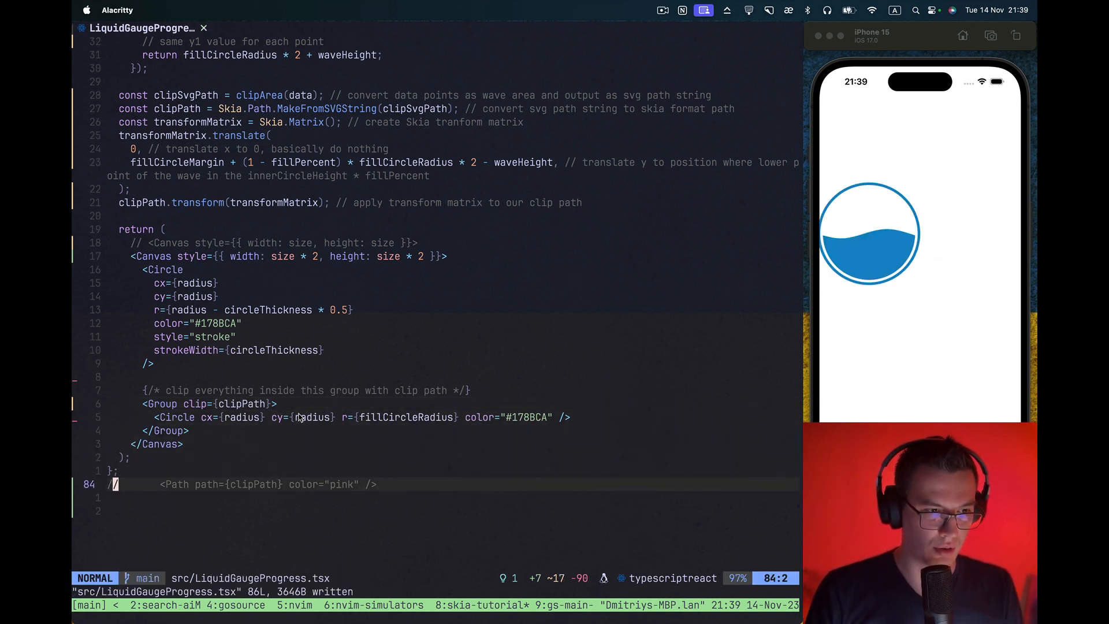
key("dd")
type(":w")
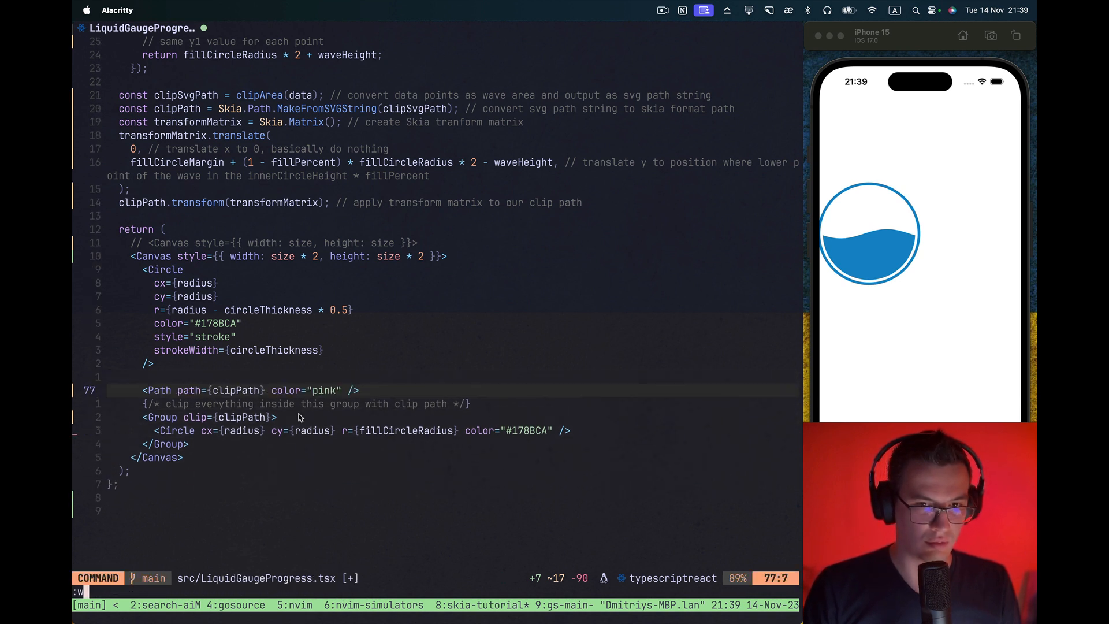
key("Return")
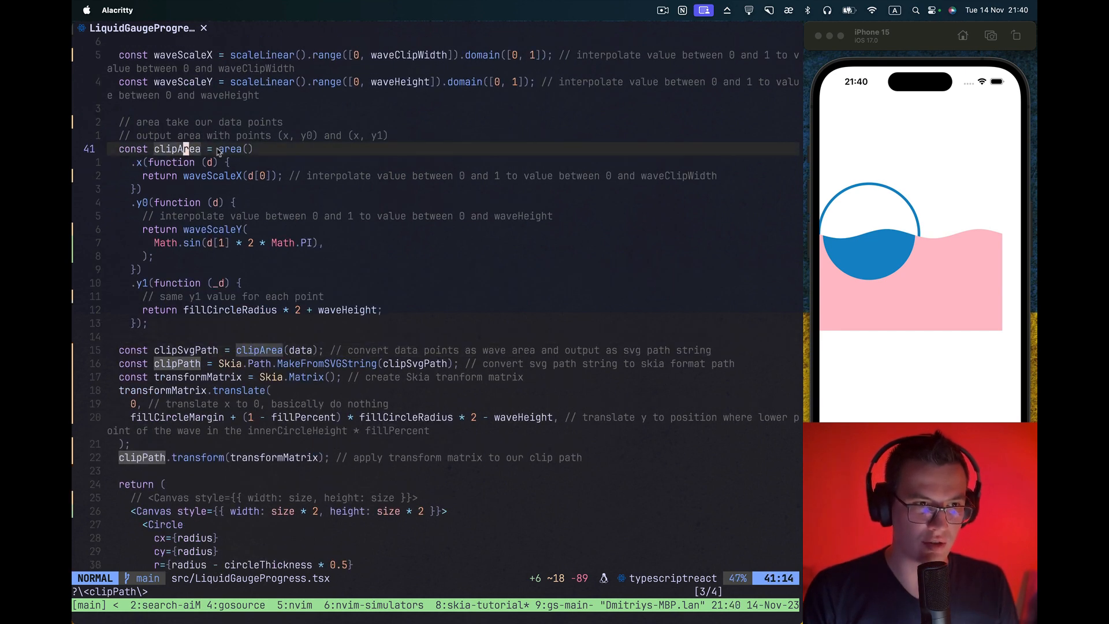
mouse_move(226, 155)
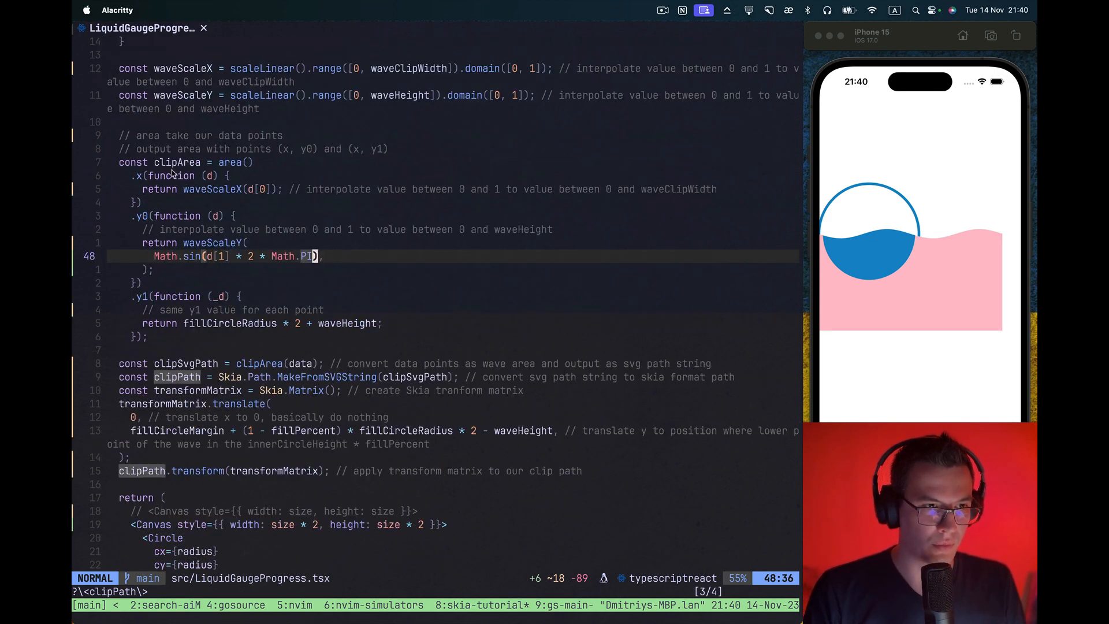
mouse_move(224, 333)
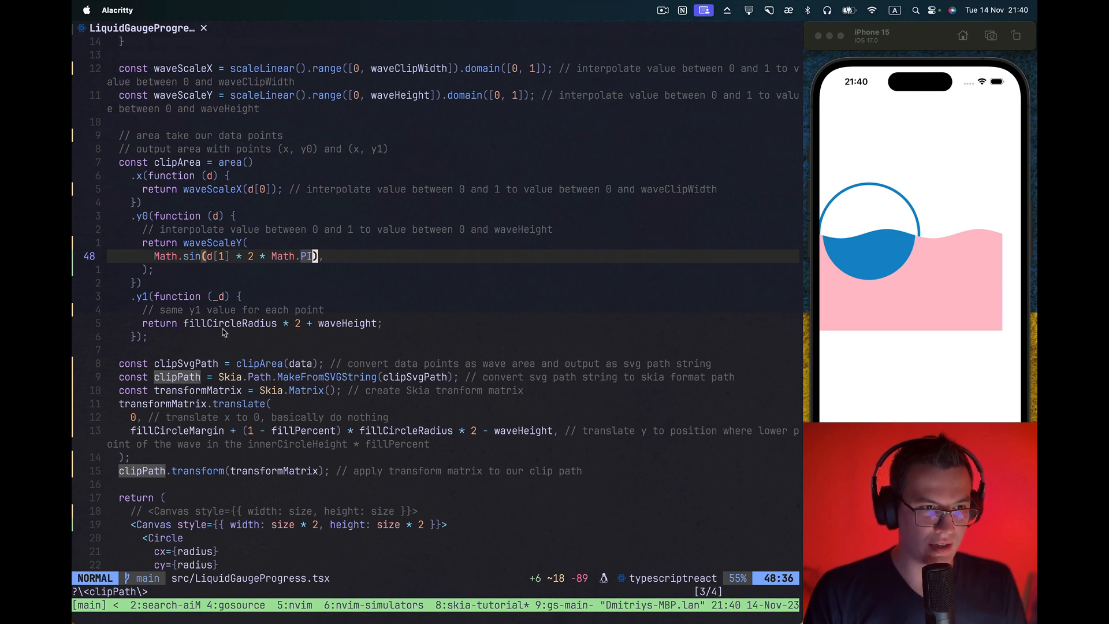
scroll("down", 3)
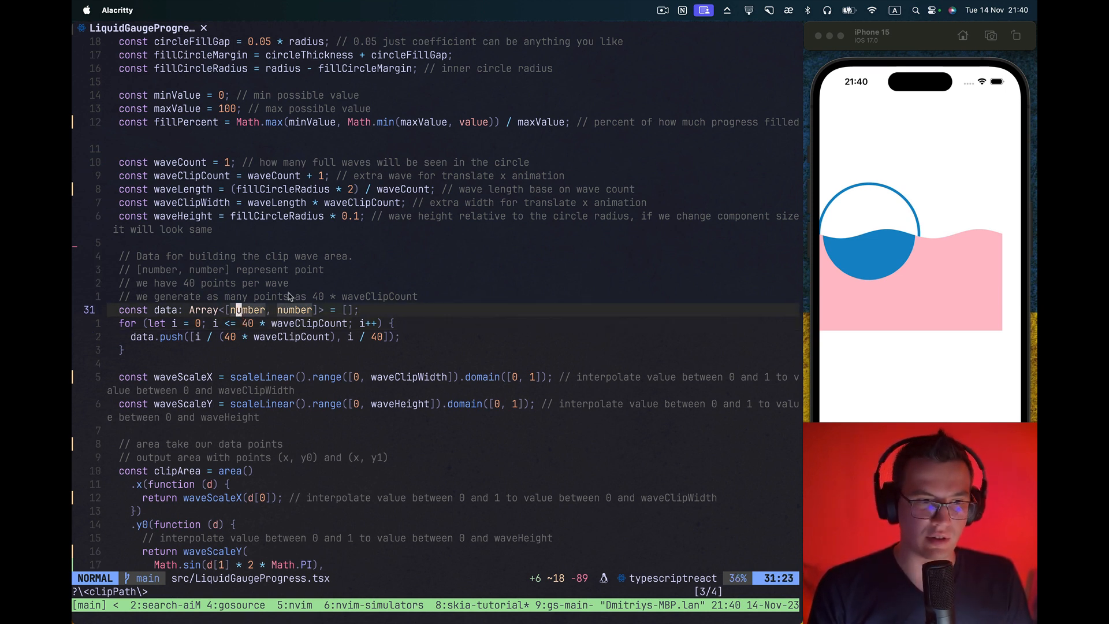
key("v")
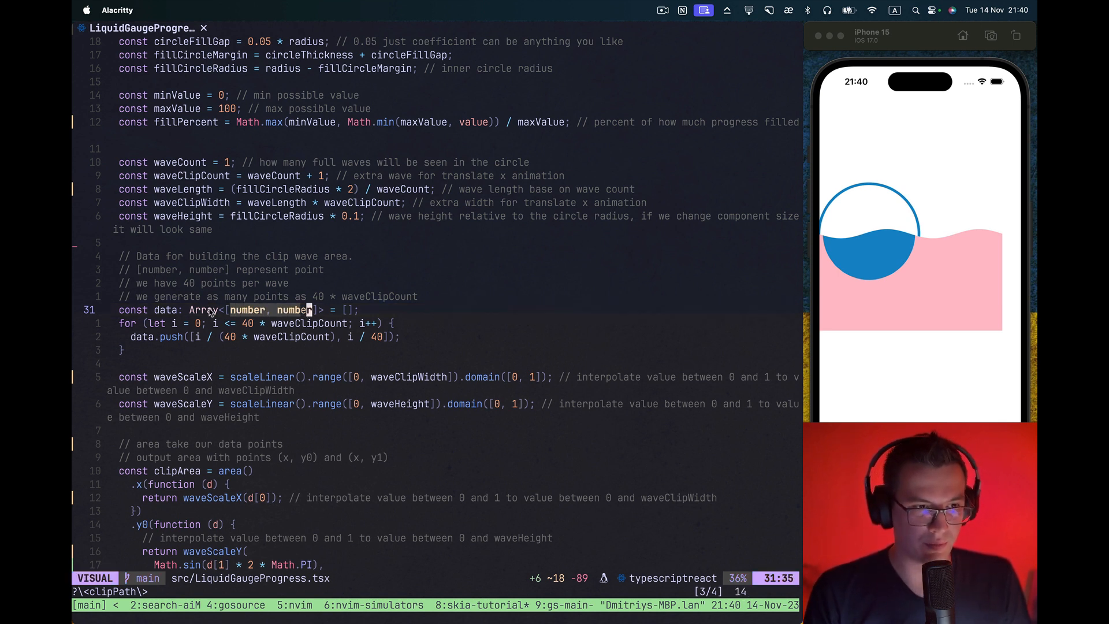
scroll("down", 3)
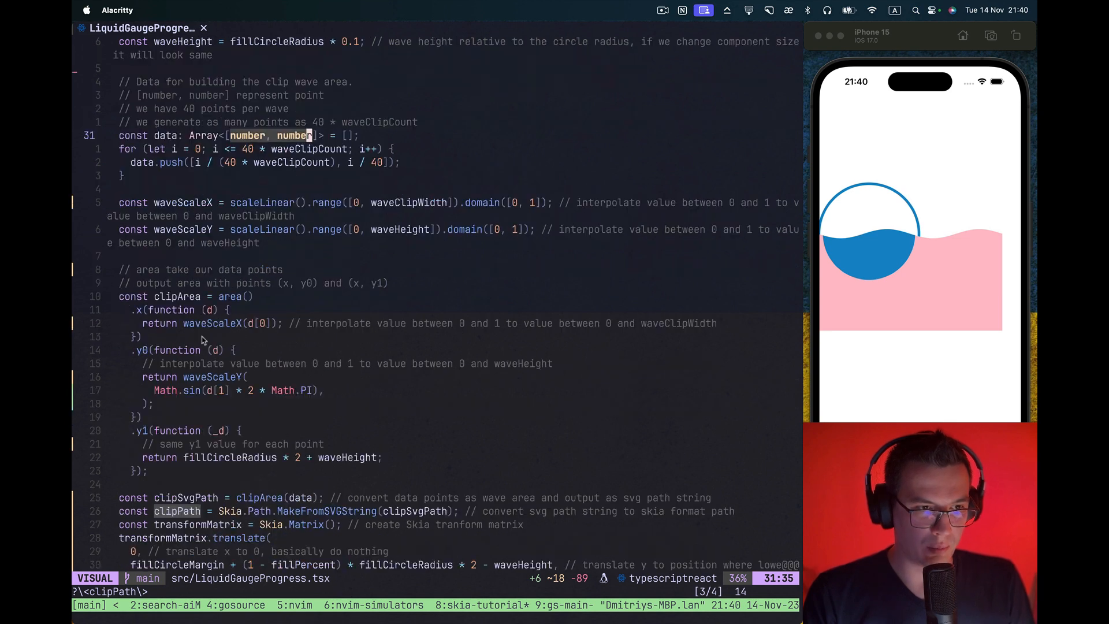
scroll("down", 3)
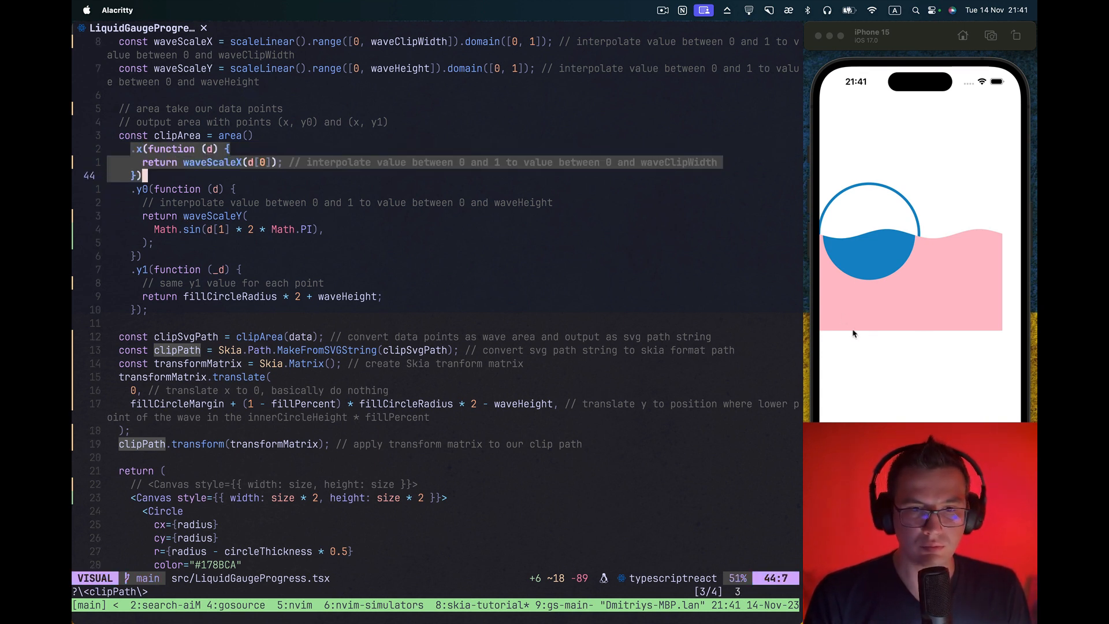
mouse_move(828, 301)
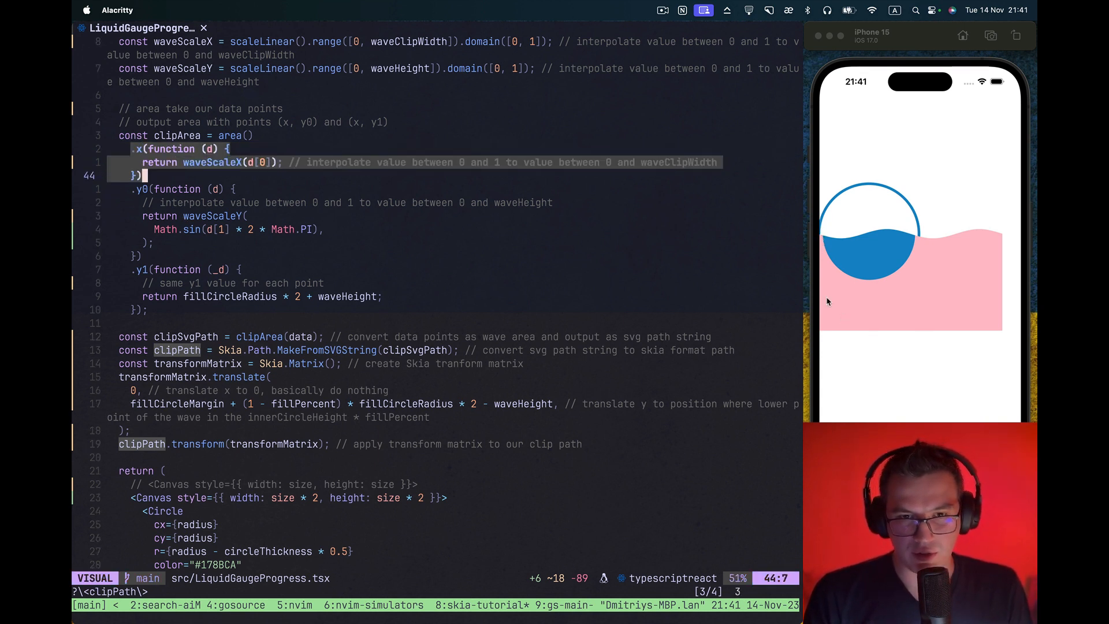
mouse_move(855, 234)
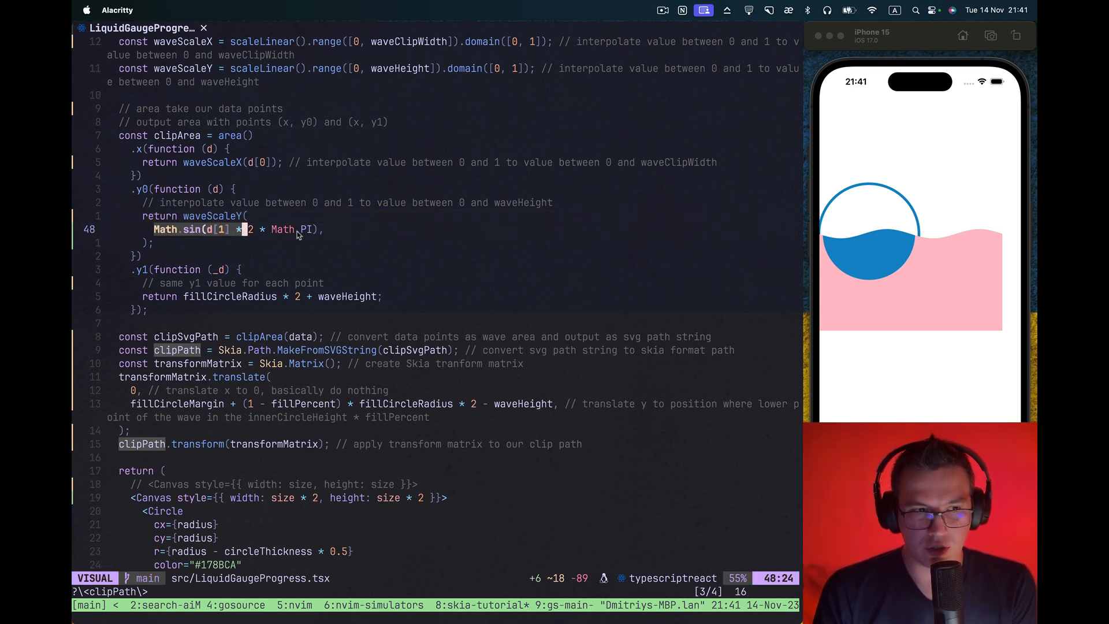
mouse_move(266, 245)
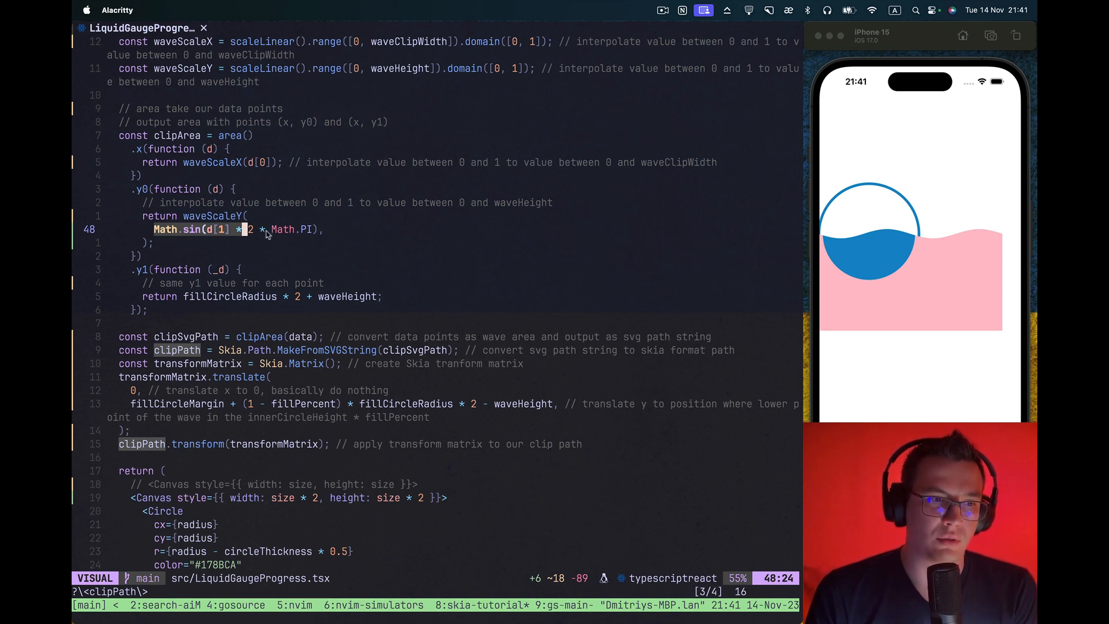
key("Escape")
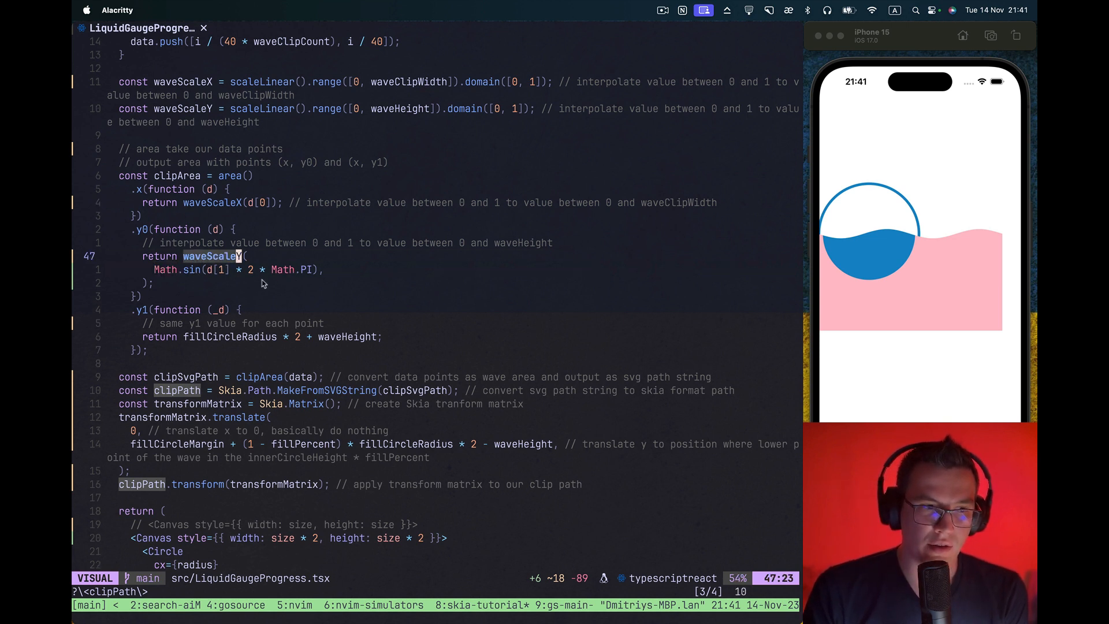
mouse_move(245, 258)
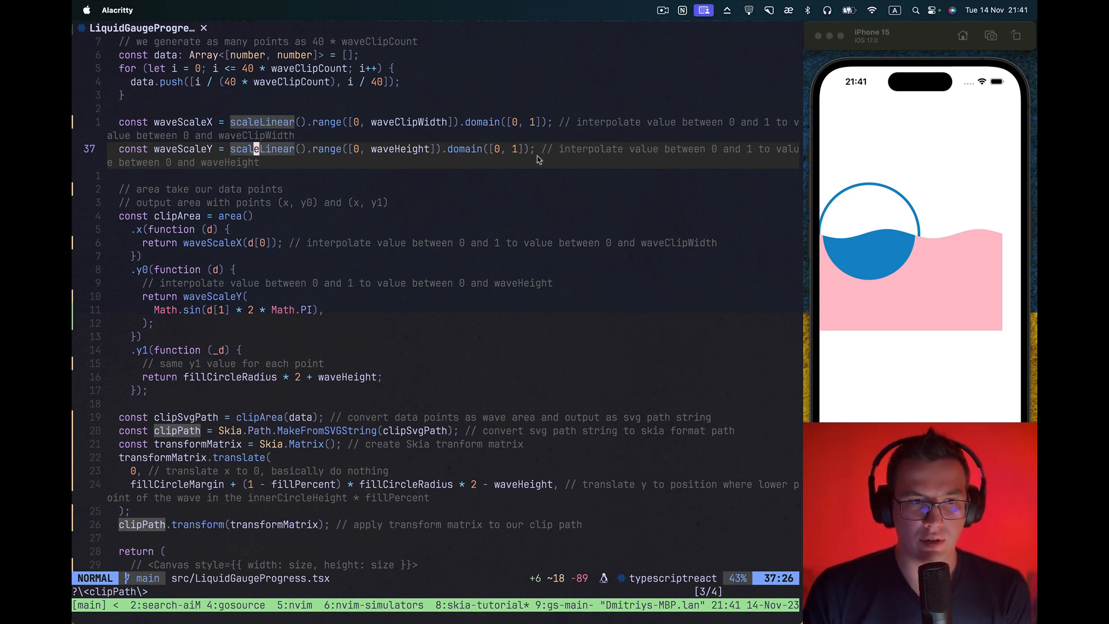
mouse_move(500, 151)
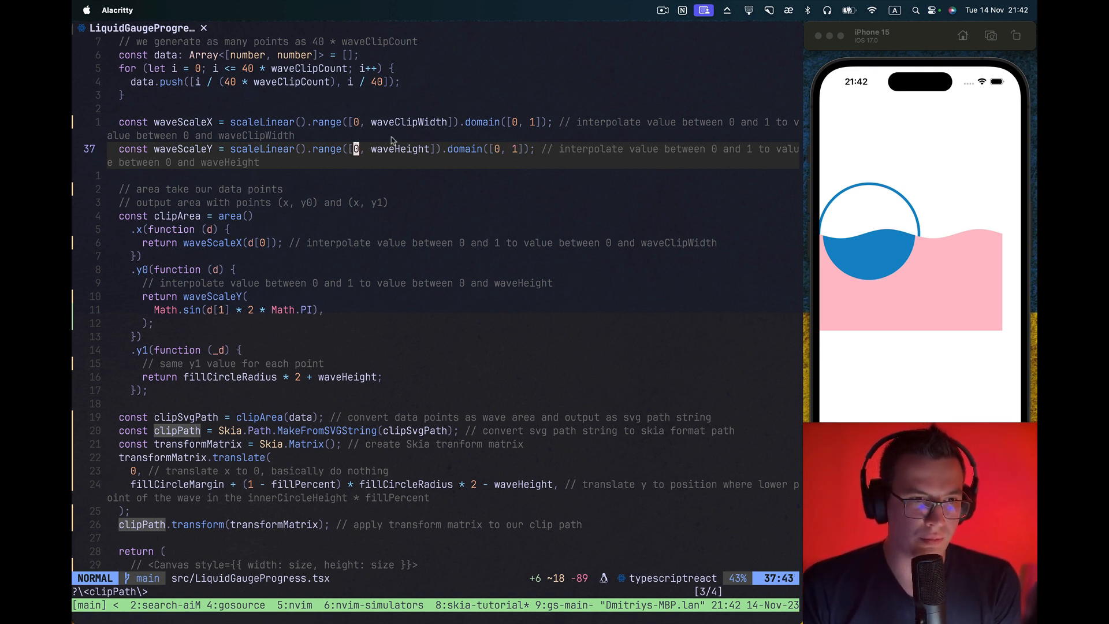
mouse_move(387, 156)
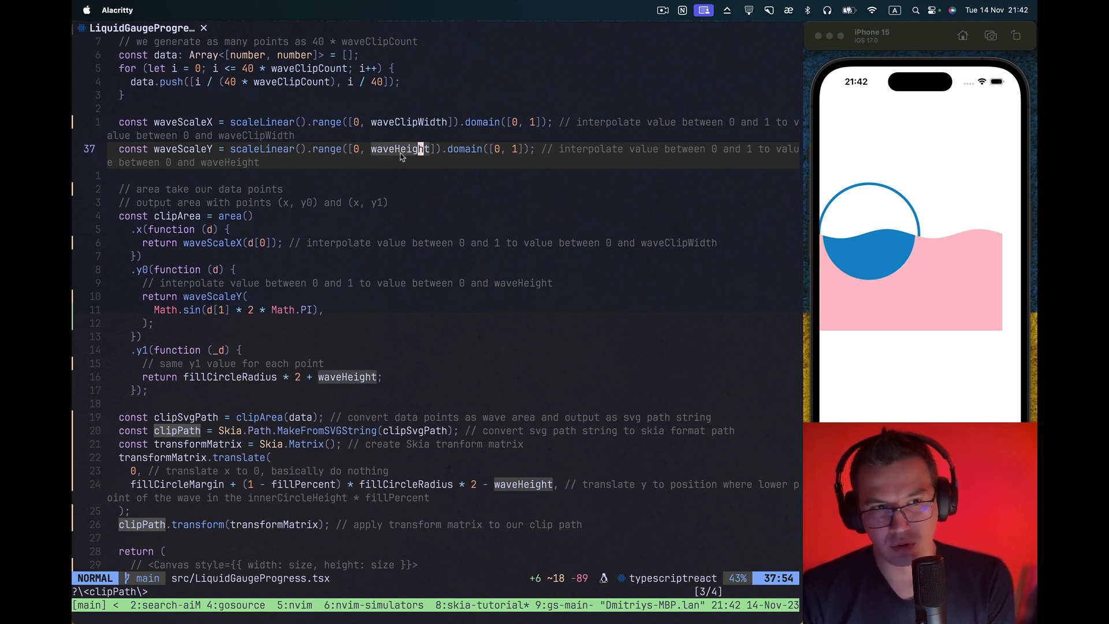
mouse_move(358, 156)
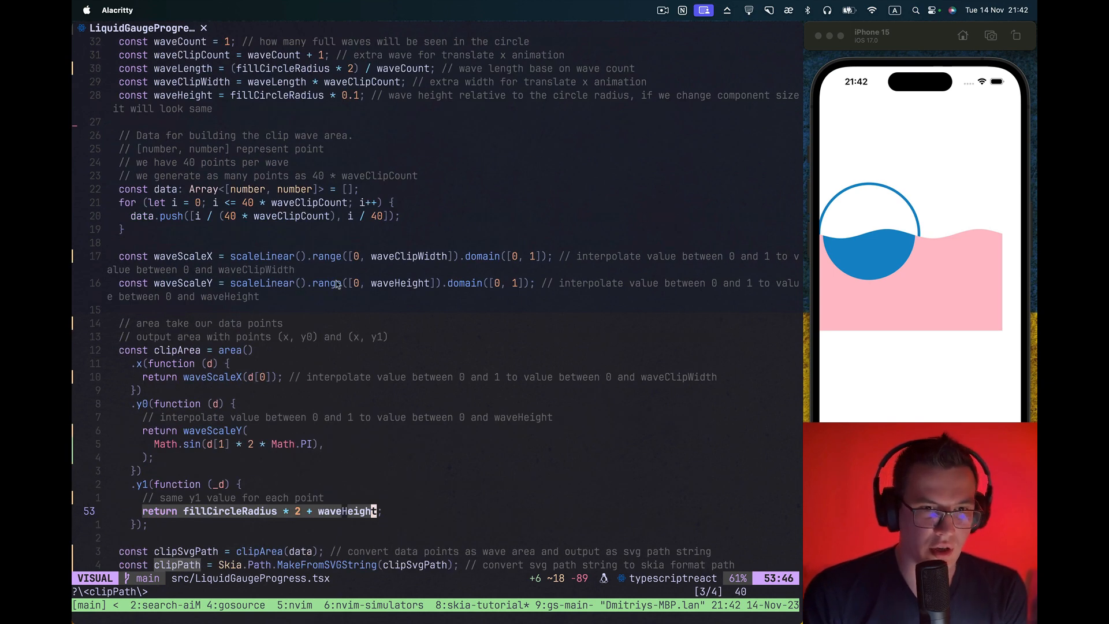
scroll("down", 3)
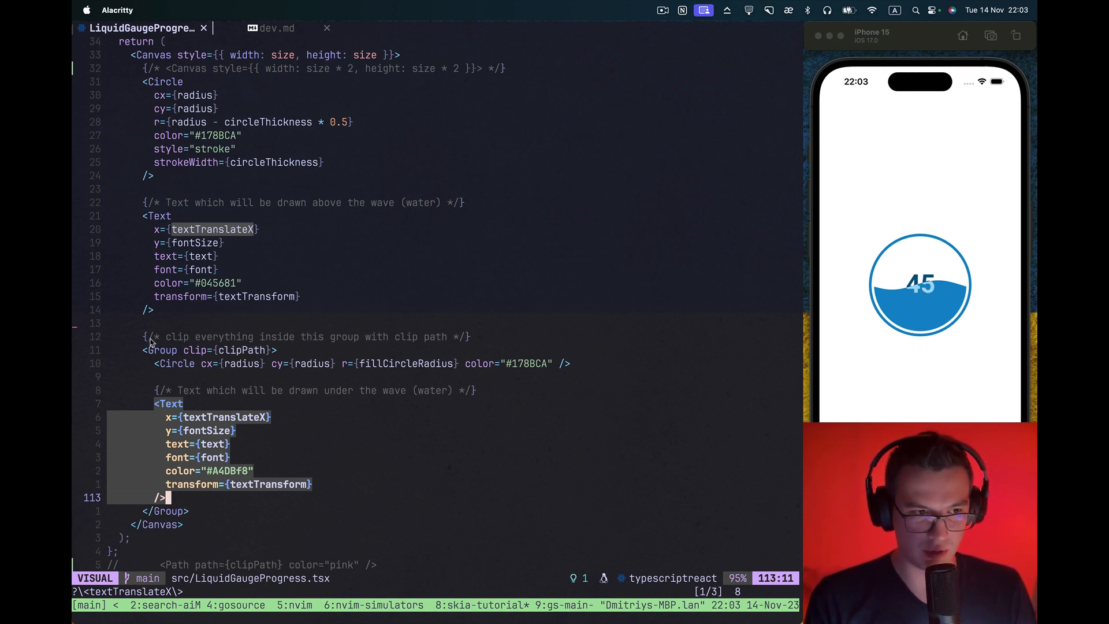
Review the stroke circle, wave-clipped fill, and two-tone 45 text code
key("Escape")
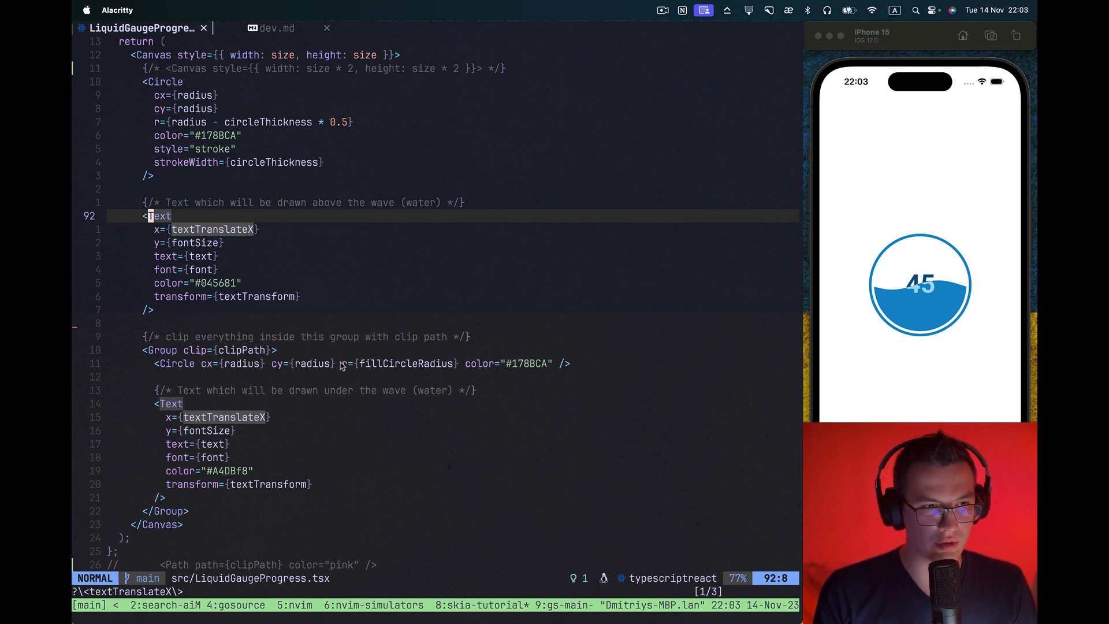
mouse_move(255, 350)
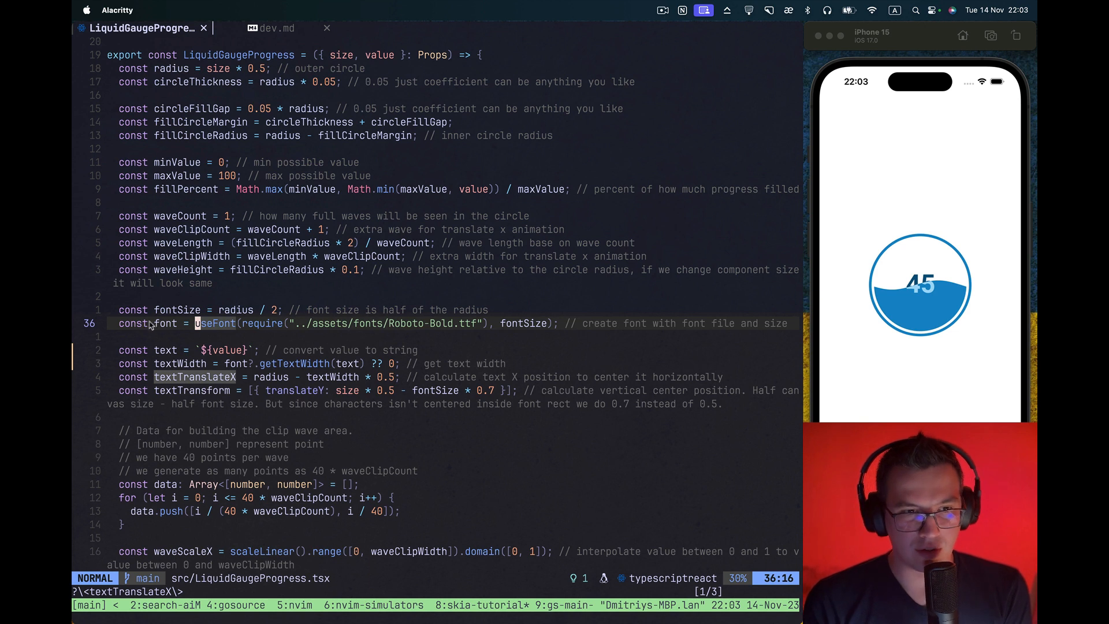
key("v")
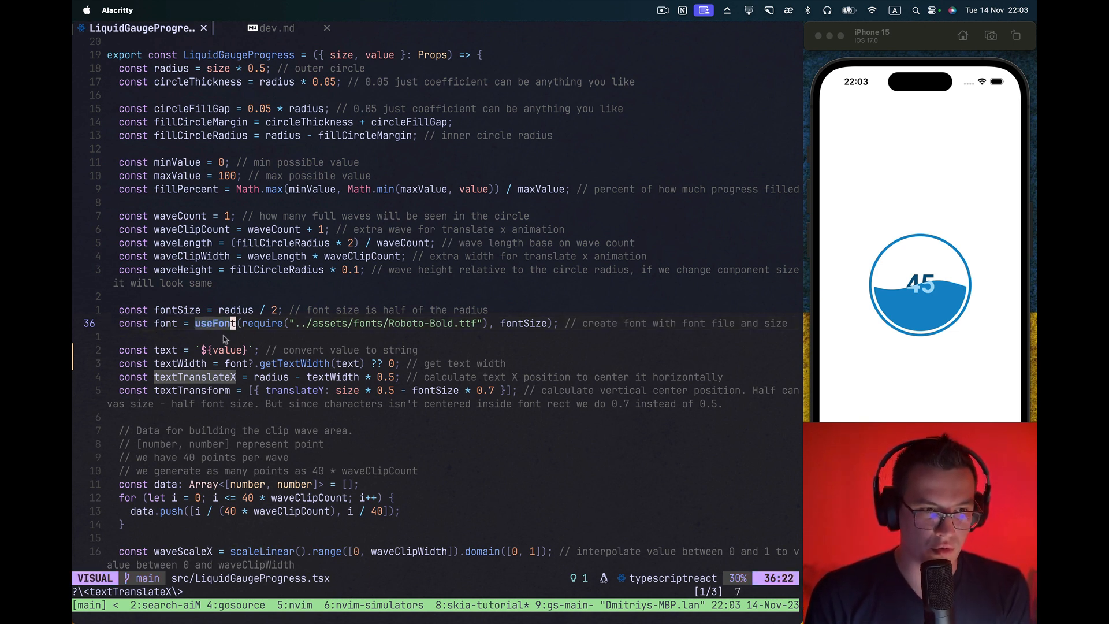
mouse_move(329, 332)
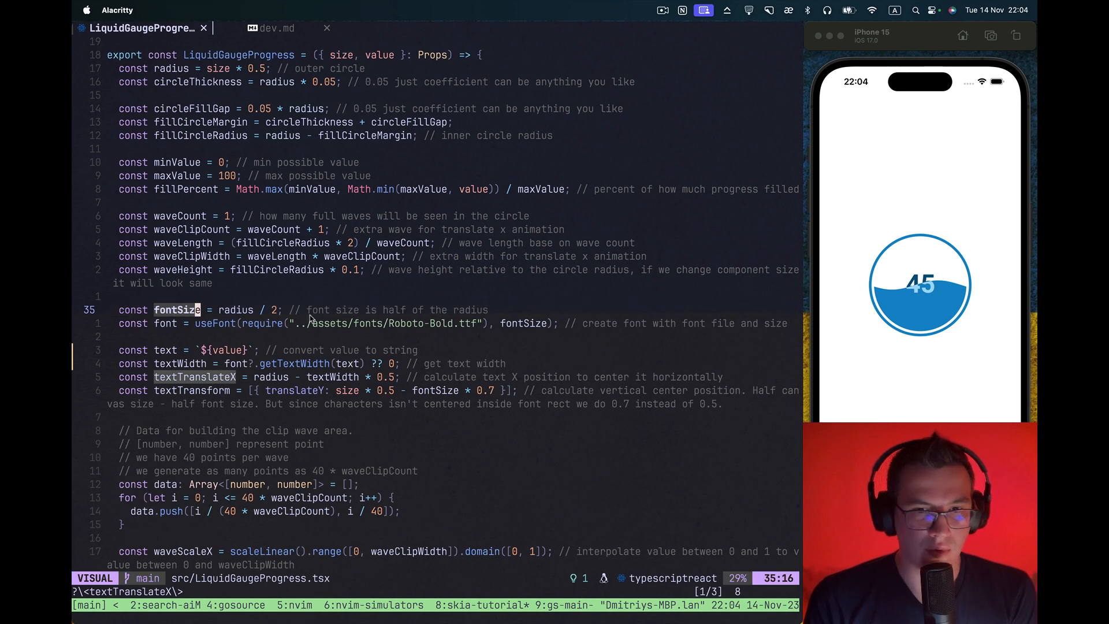
mouse_move(252, 331)
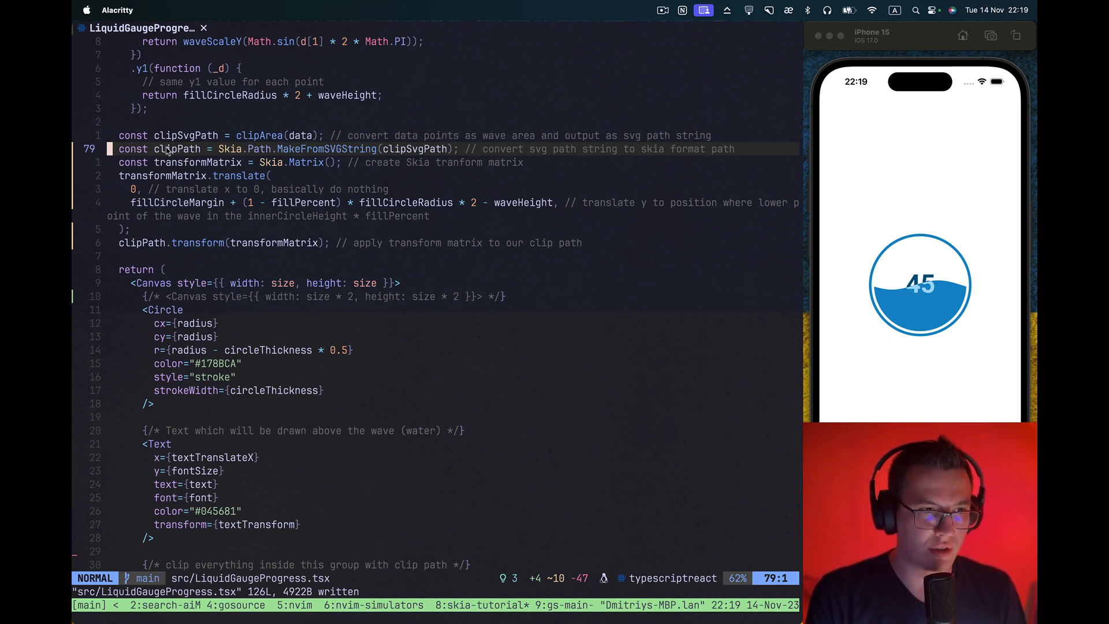
Select the translateXAnimated shared value and 9000 ms repeating animation code
key("v")
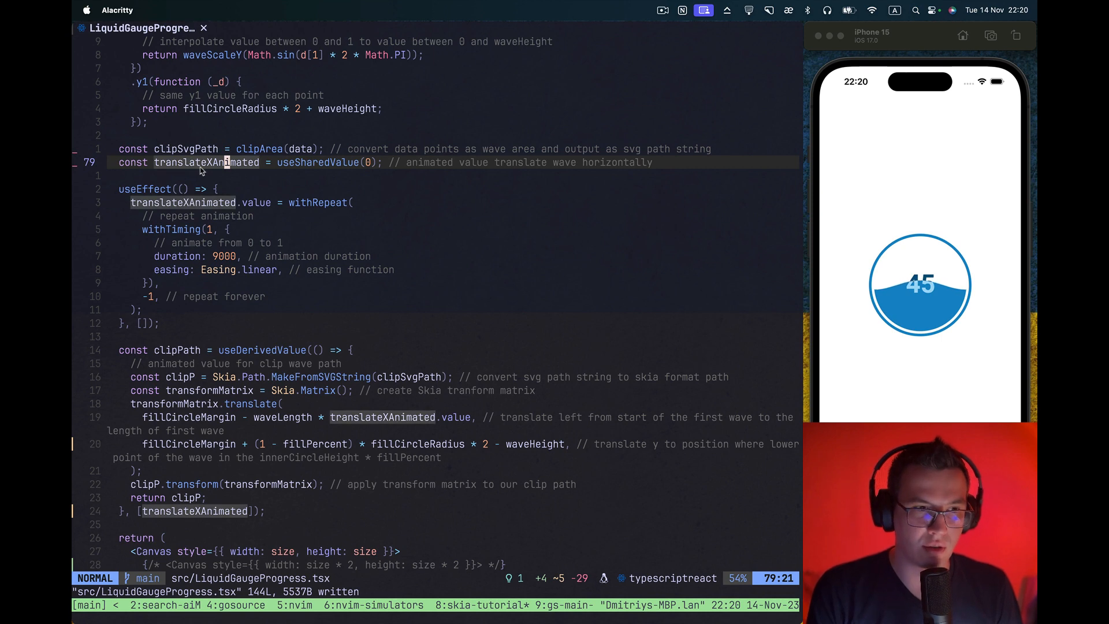
key("v")
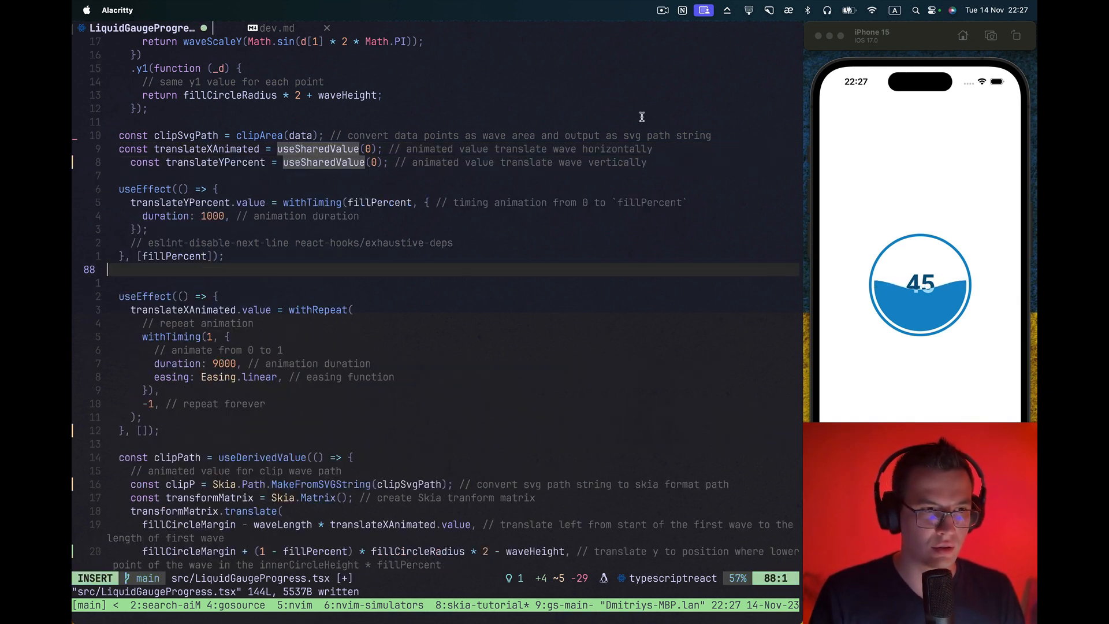
Replace fillPercent with translateYPercent in the wave's vertical offset formula
key("Escape")
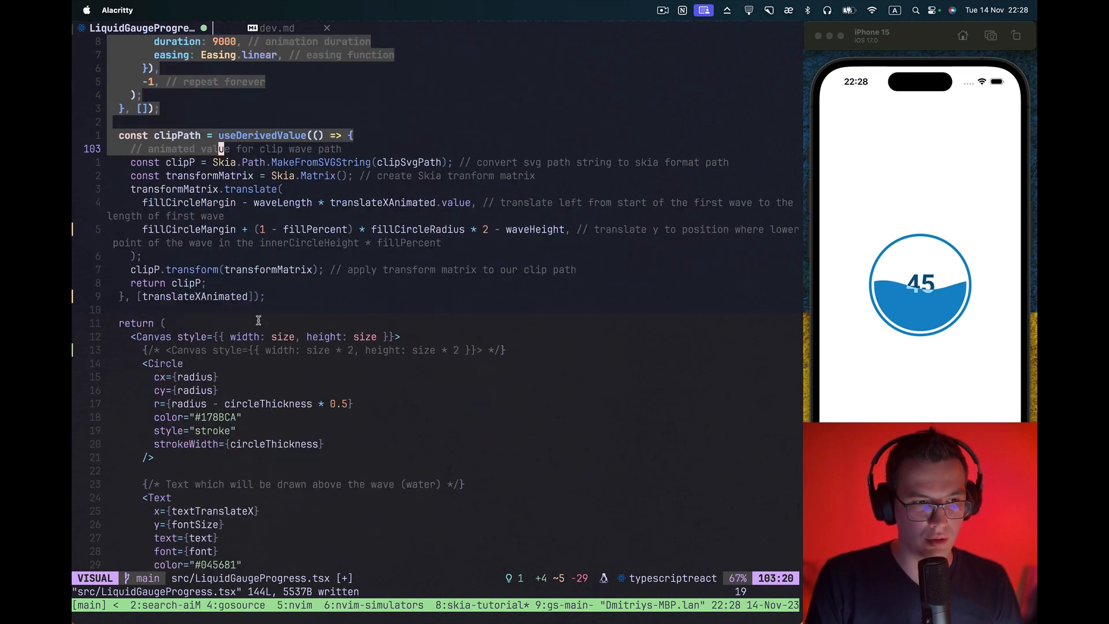
key("Escape")
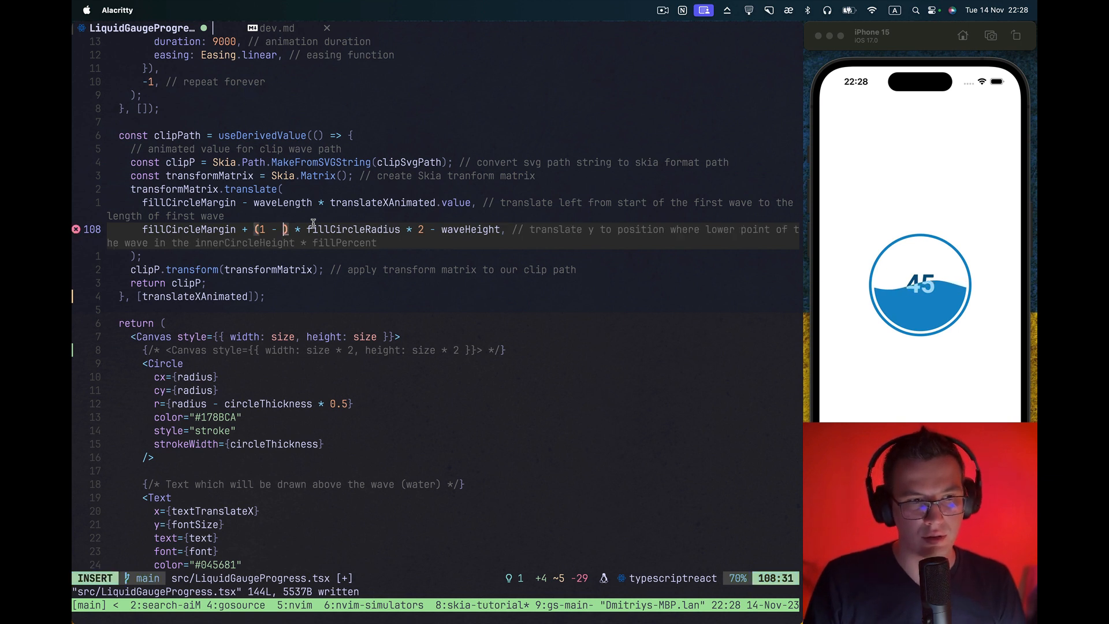
type("tra")
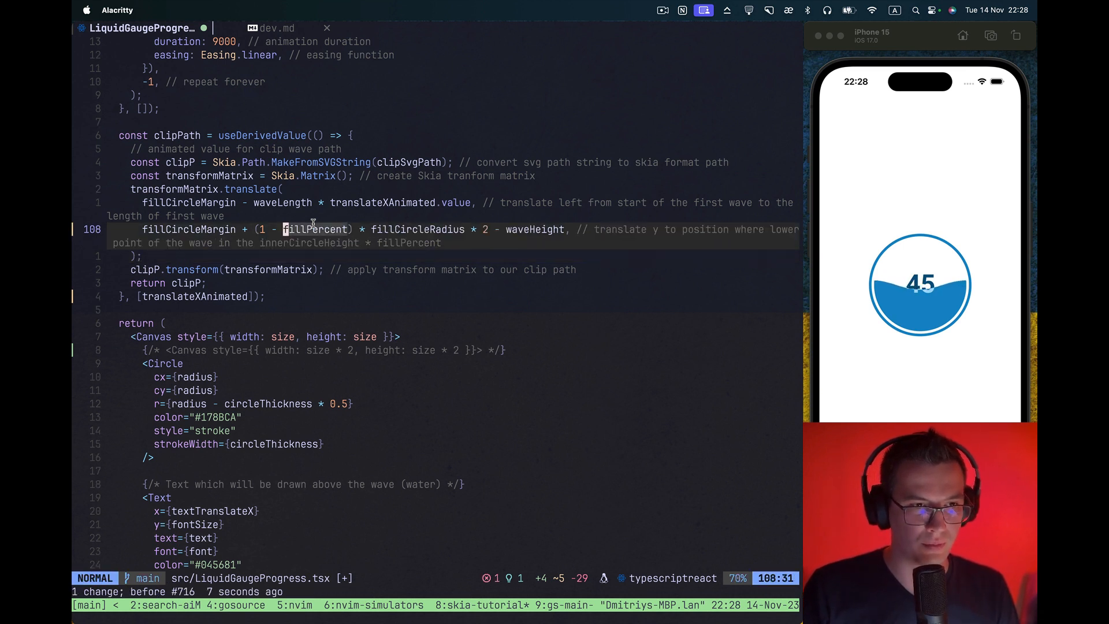
type("translateYPercent")
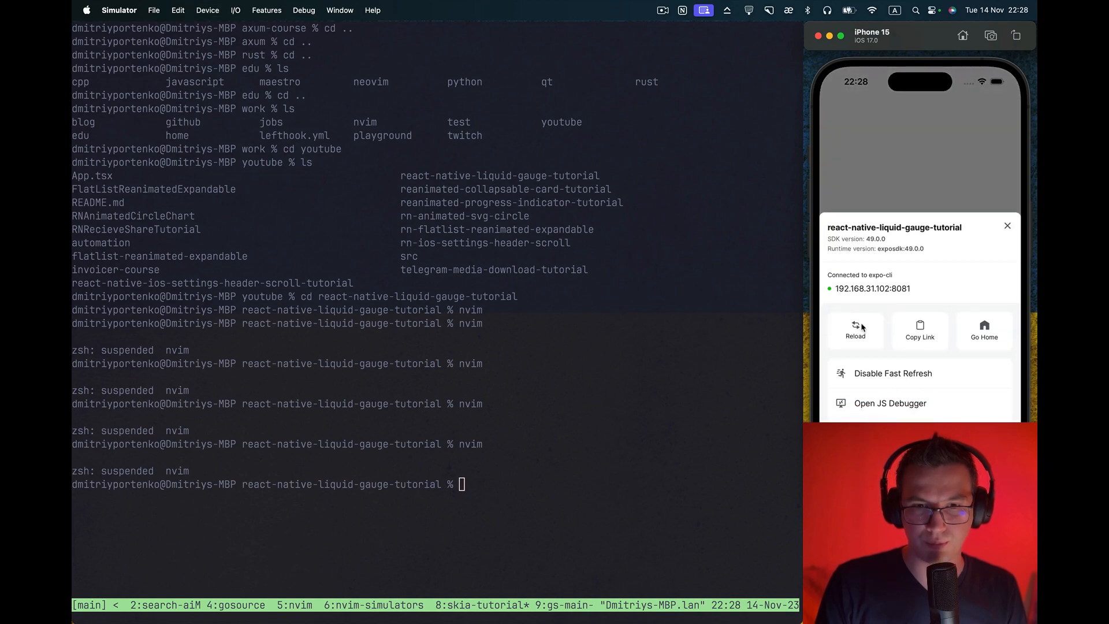
Tap Reload in the Expo developer menu
left_click(855, 328)
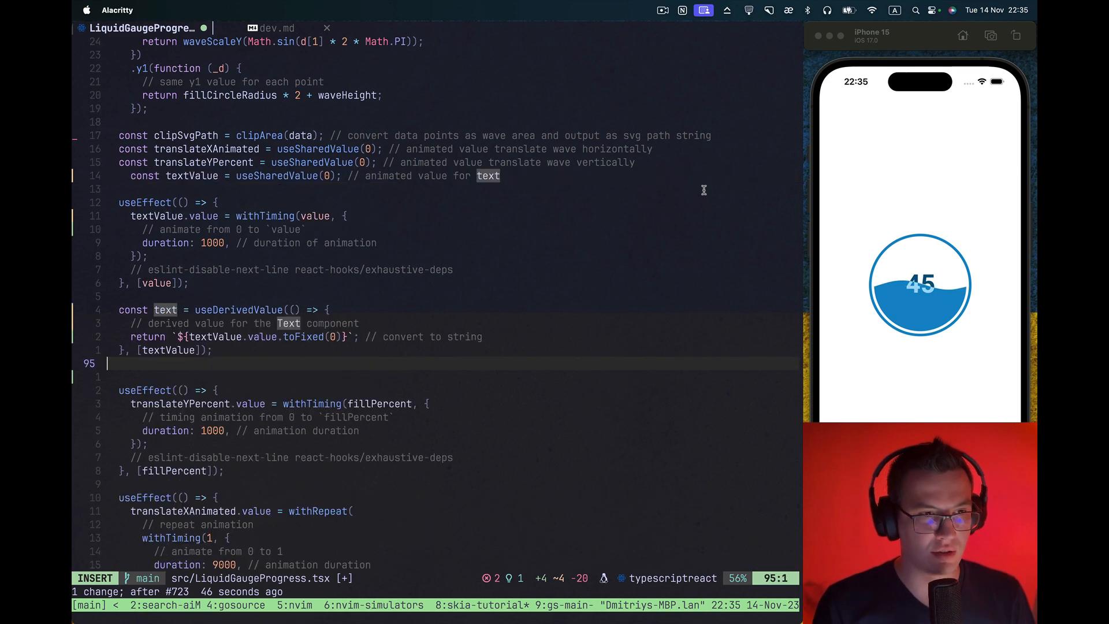
key("Escape")
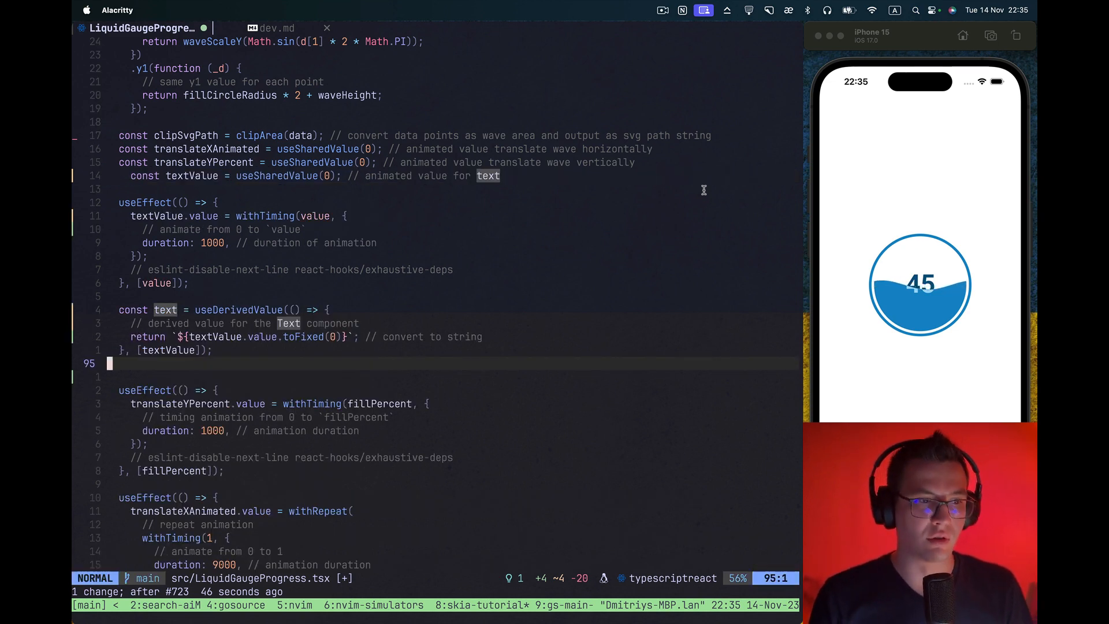